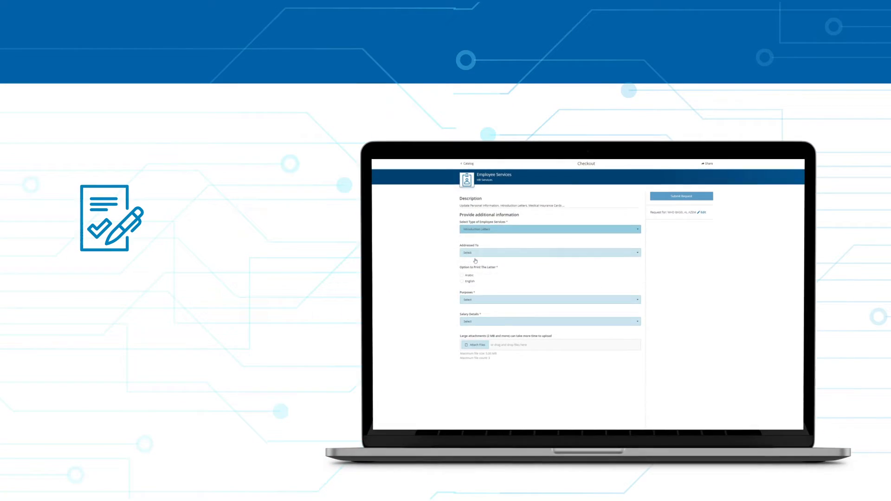
Choose the account-creation option in the 'Select type of HR Systems' dropdown.
left_click(548, 218)
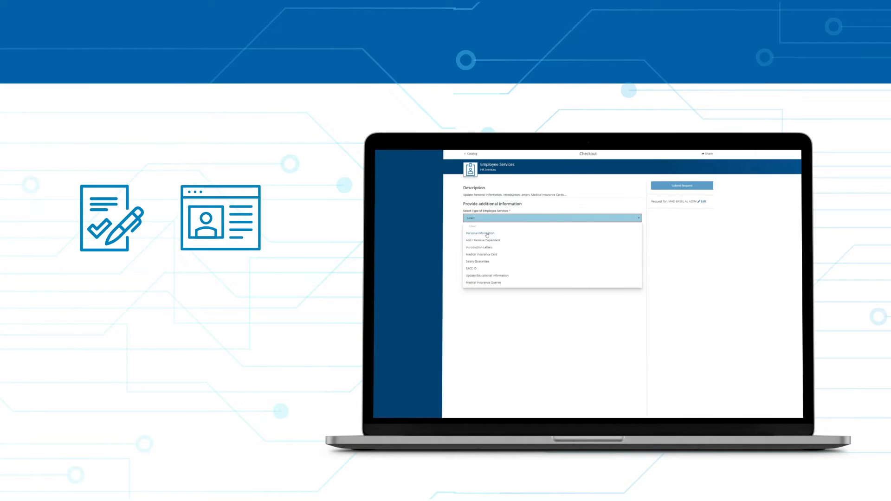
left_click(481, 234)
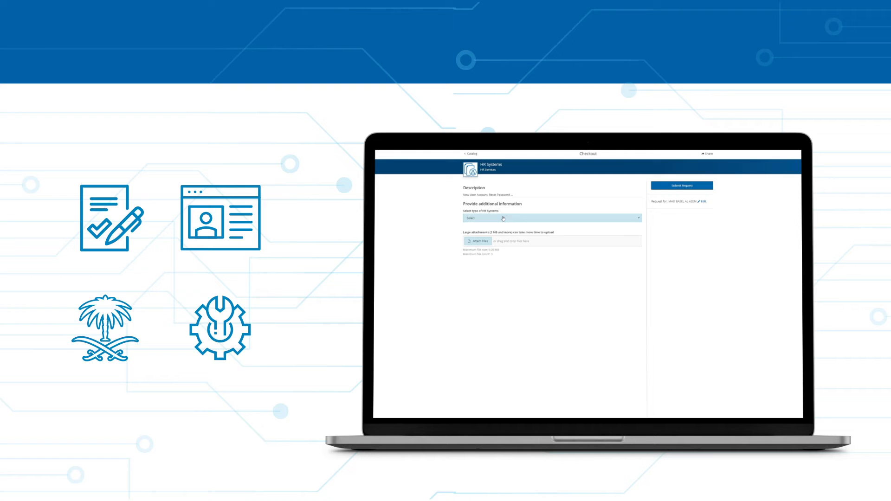
left_click(551, 218)
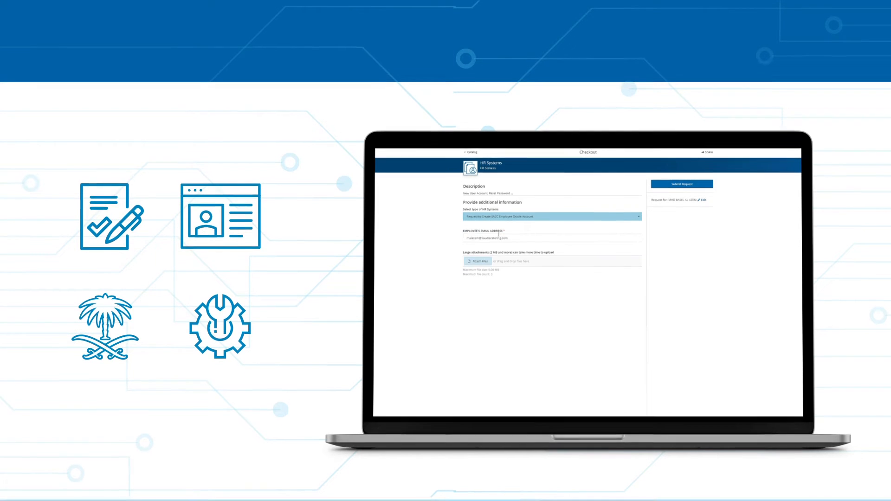